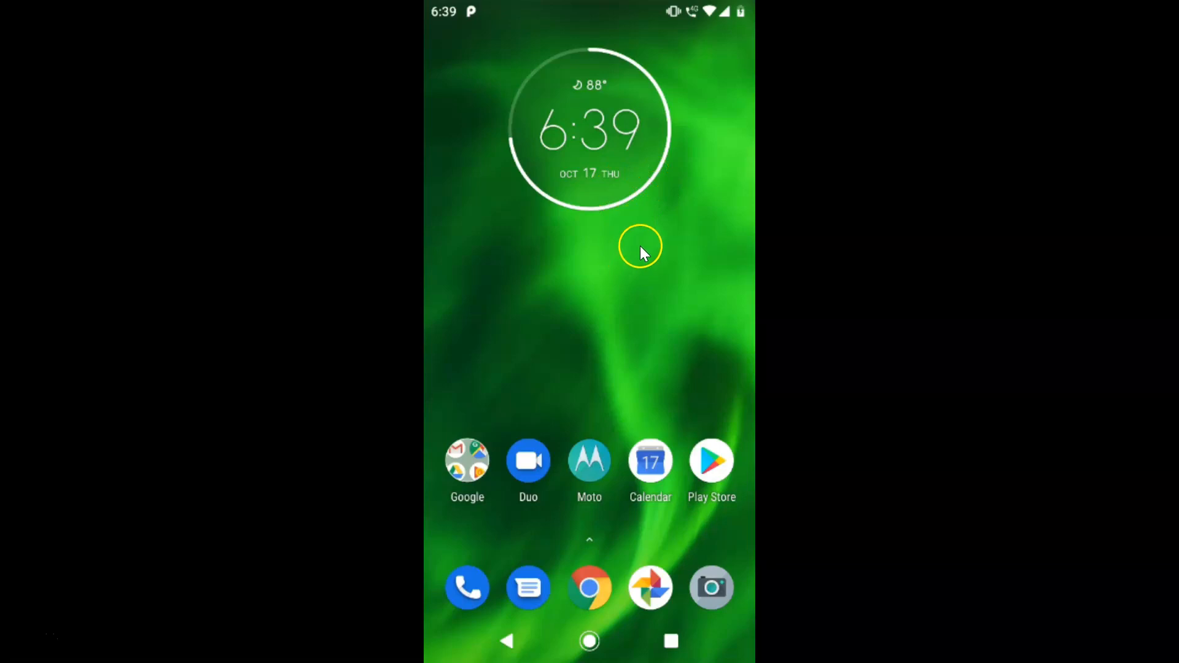
mouse_move(615, 284)
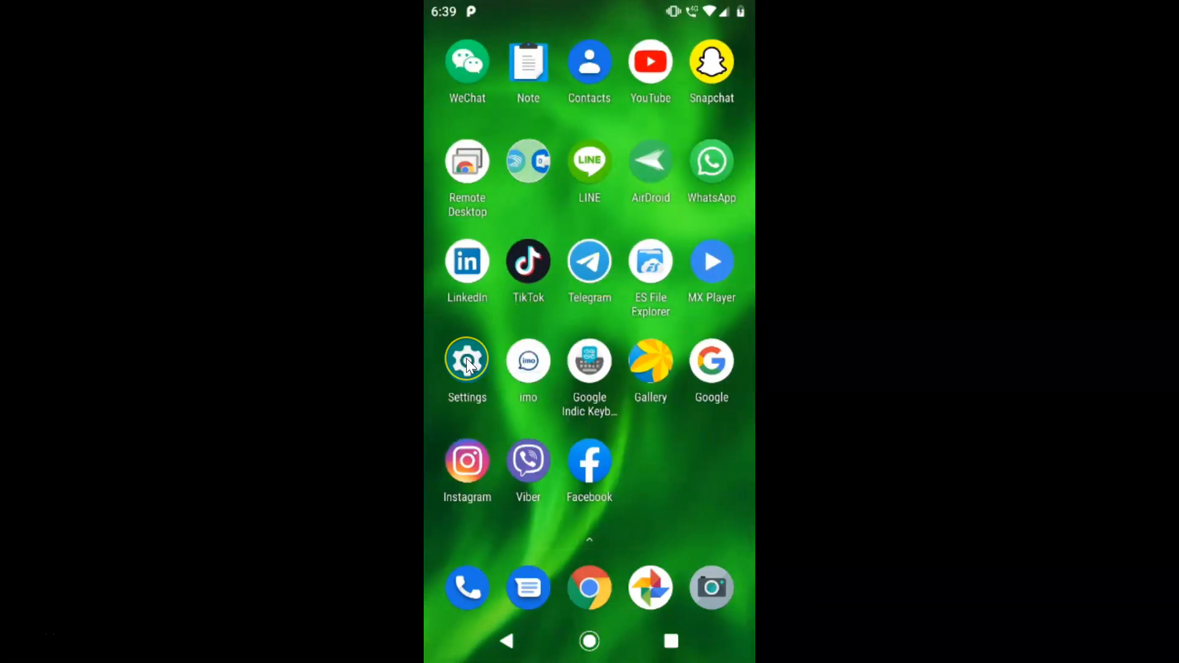
Launch Settings from the app drawer and scroll to the System and Help categories
click(467, 360)
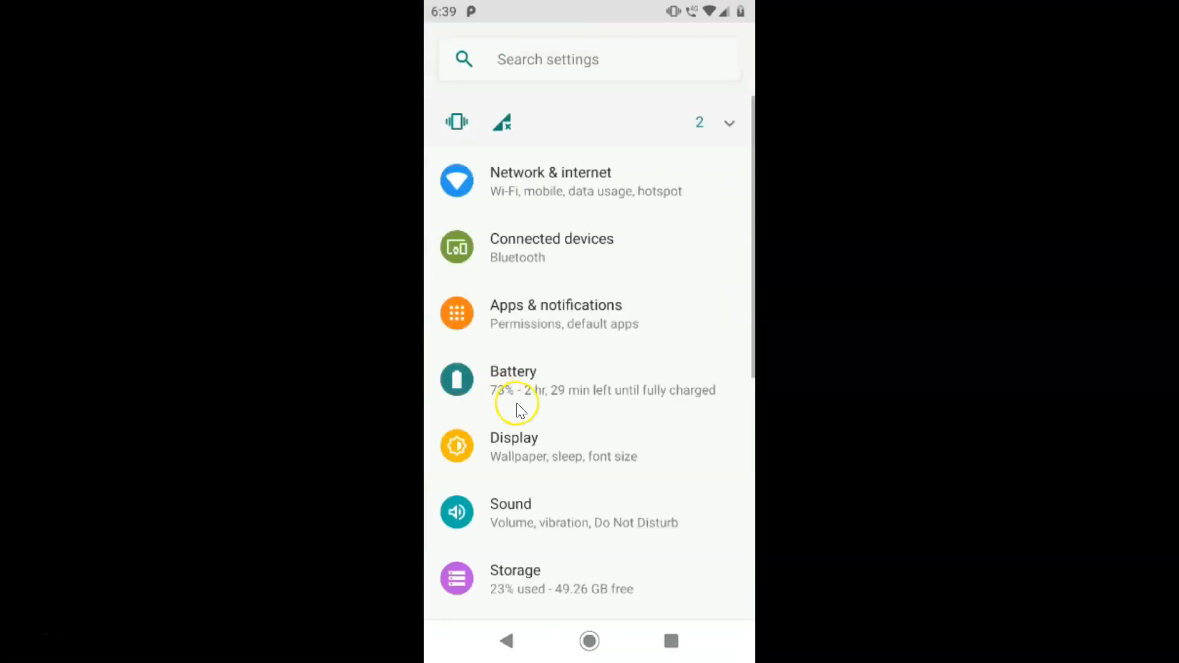
scroll(down, 3)
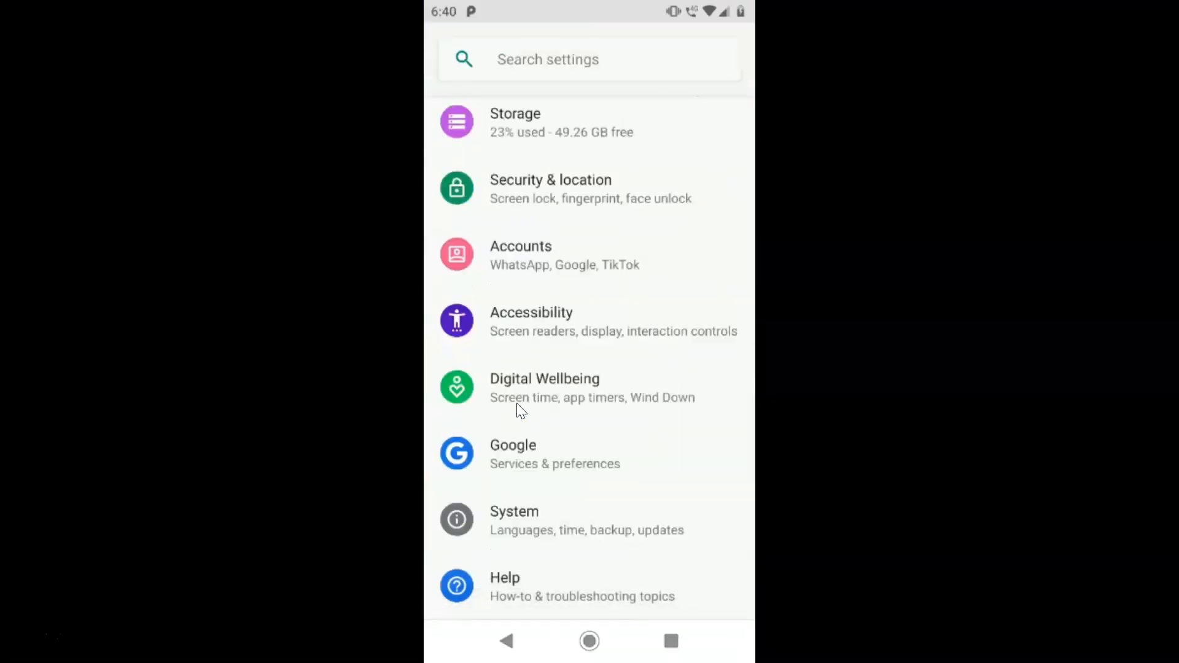
Go to System > About phone and scroll through the phone details
click(514, 520)
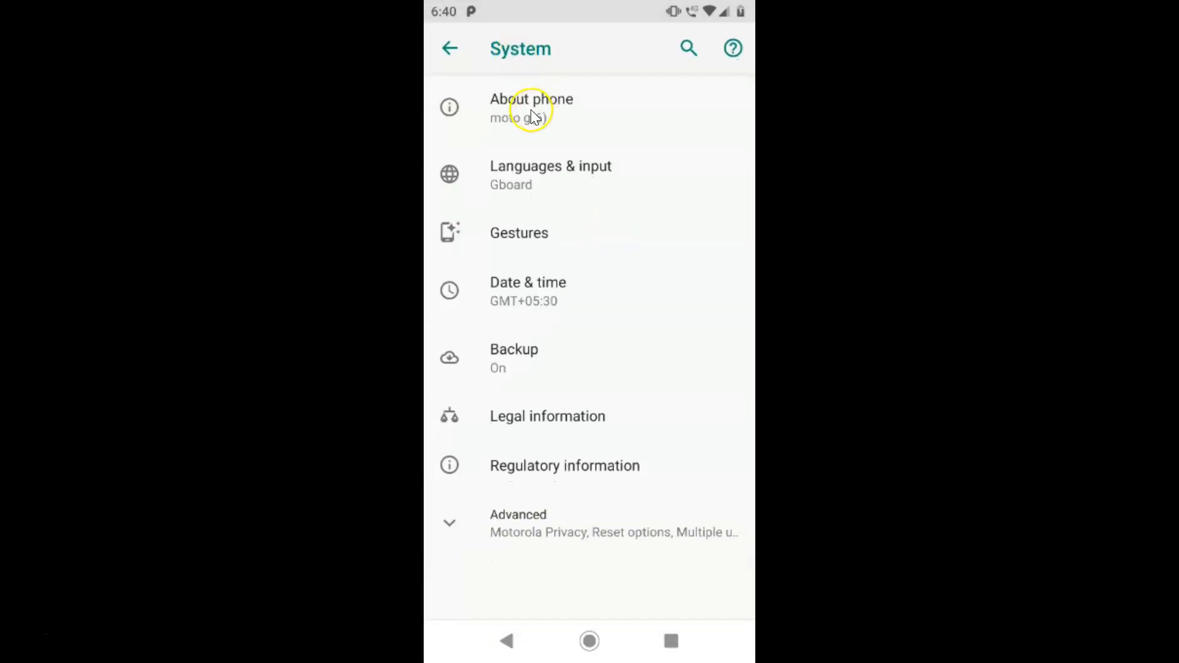
click(532, 107)
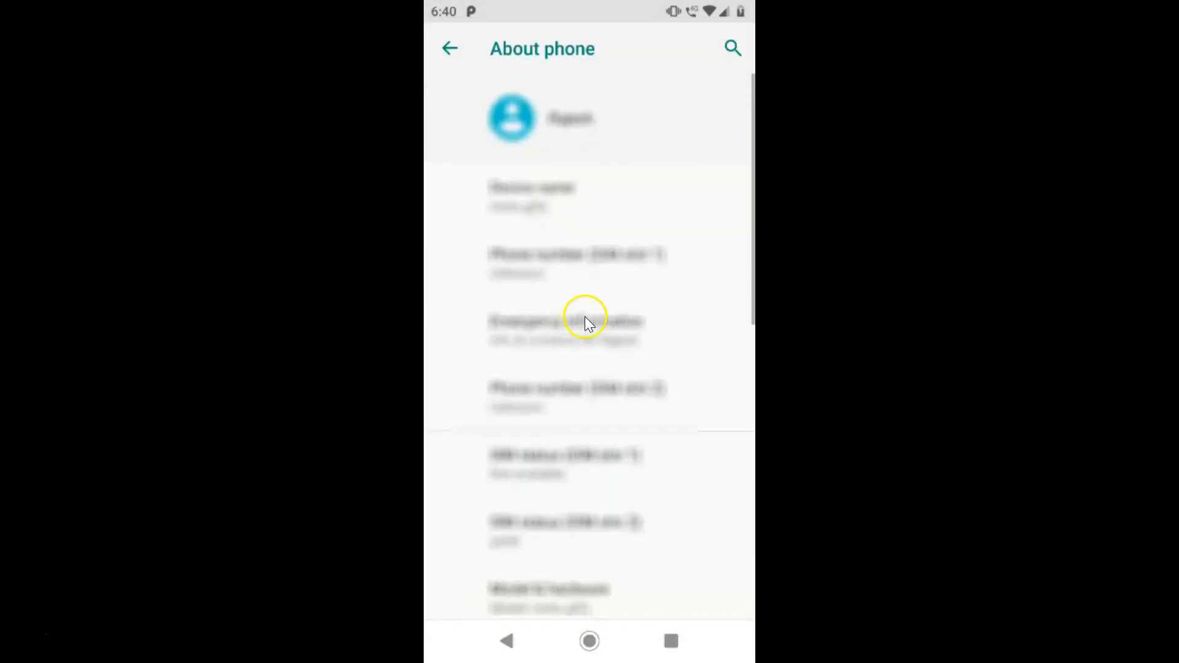
scroll(down, 3)
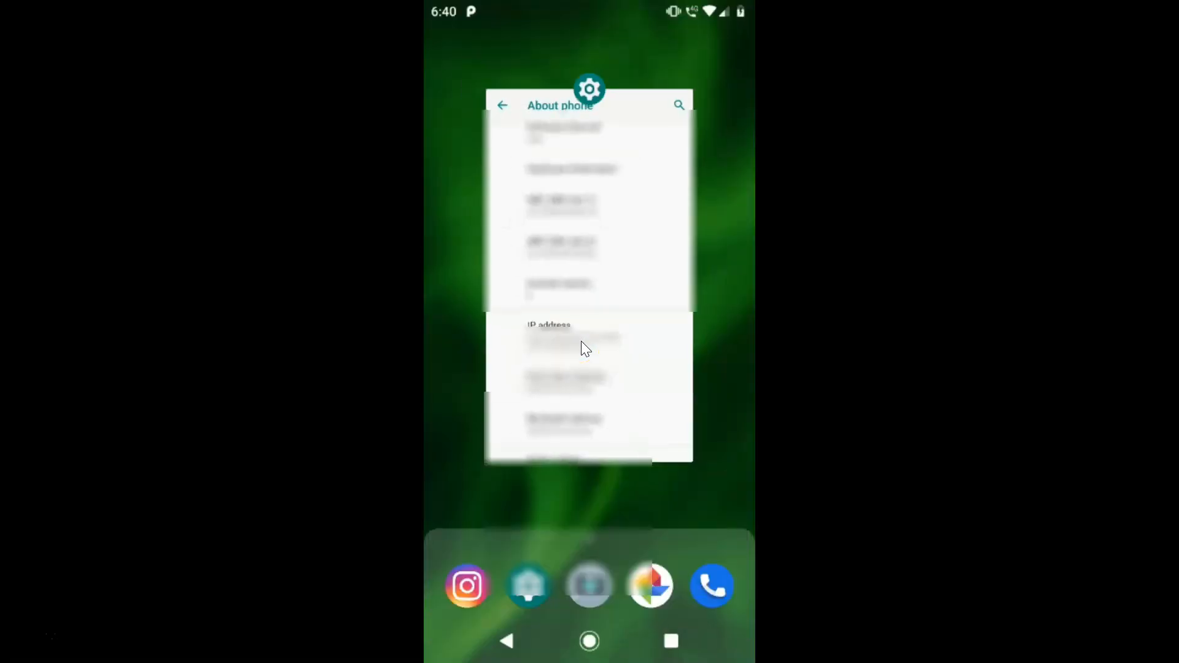
Dismiss the recent apps overview and launch Settings again from the app drawer
click(589, 640)
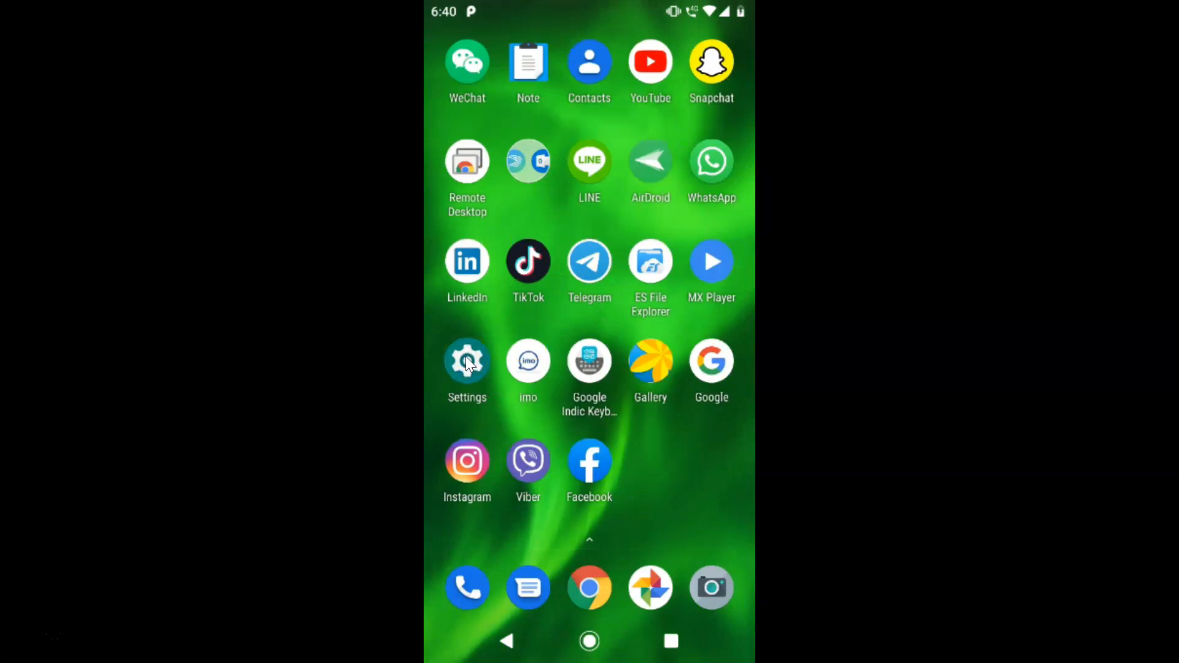
click(466, 361)
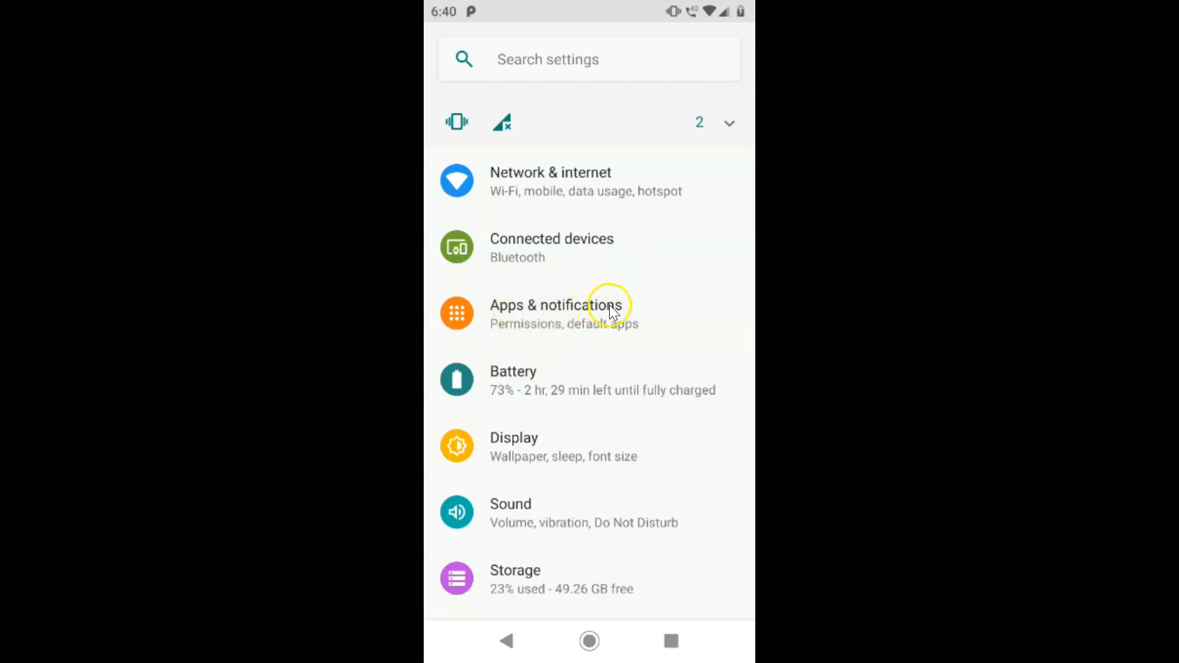
Go to Apps & notifications to see recently opened apps
click(557, 314)
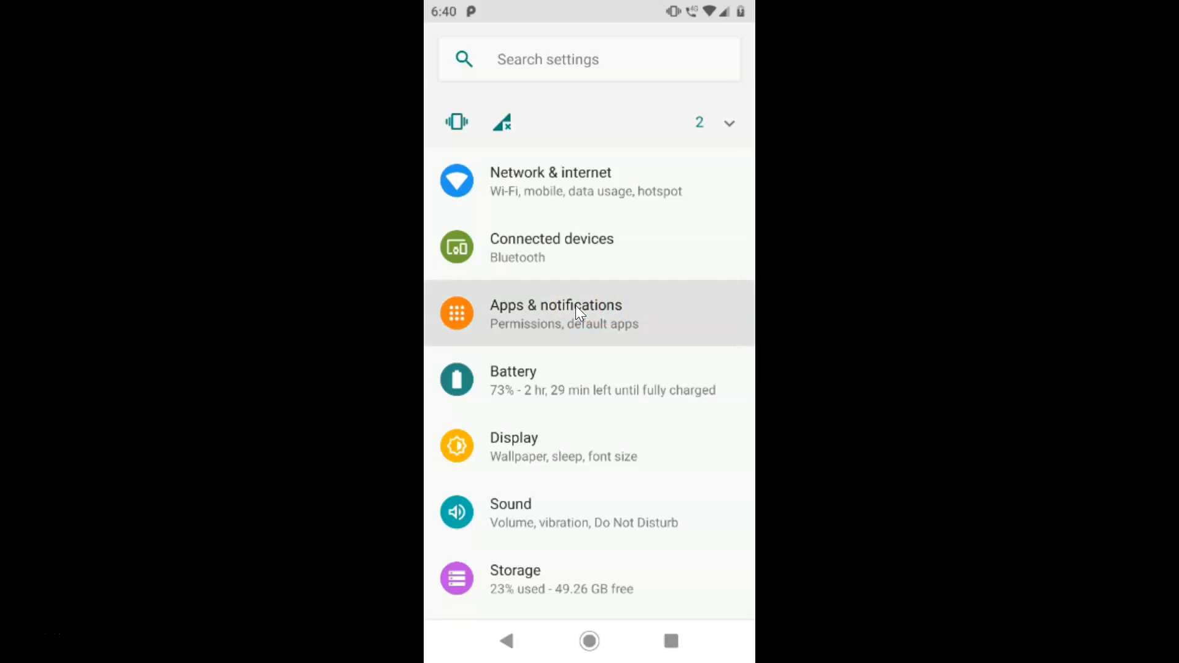
click(555, 313)
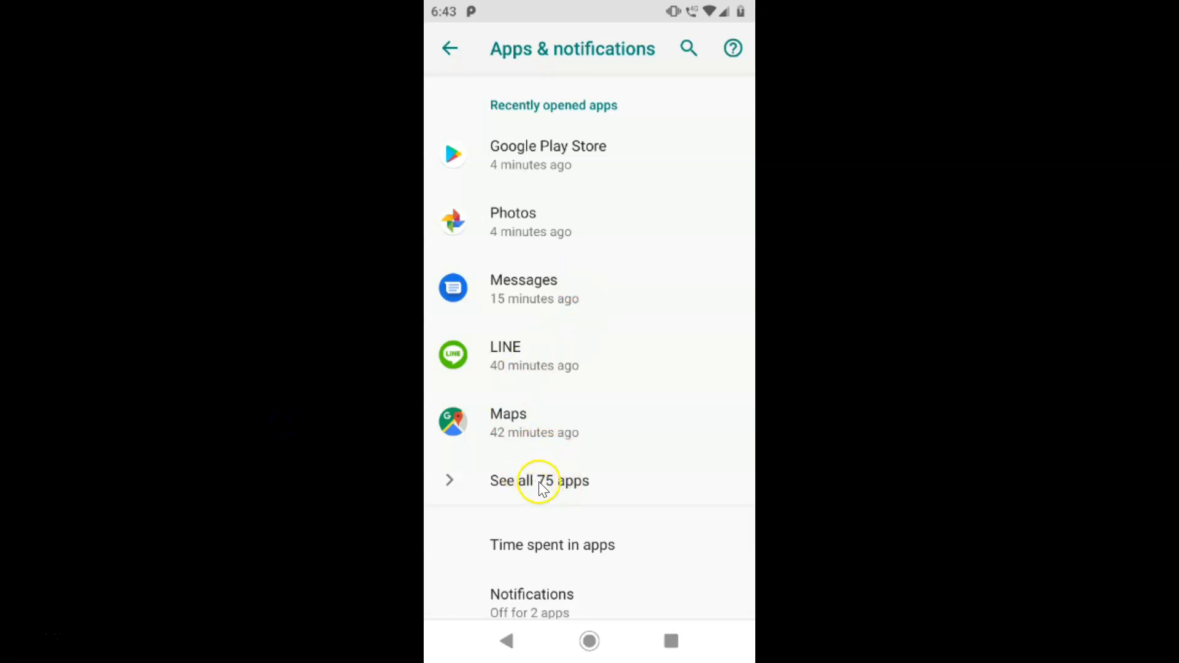
mouse_move(585, 481)
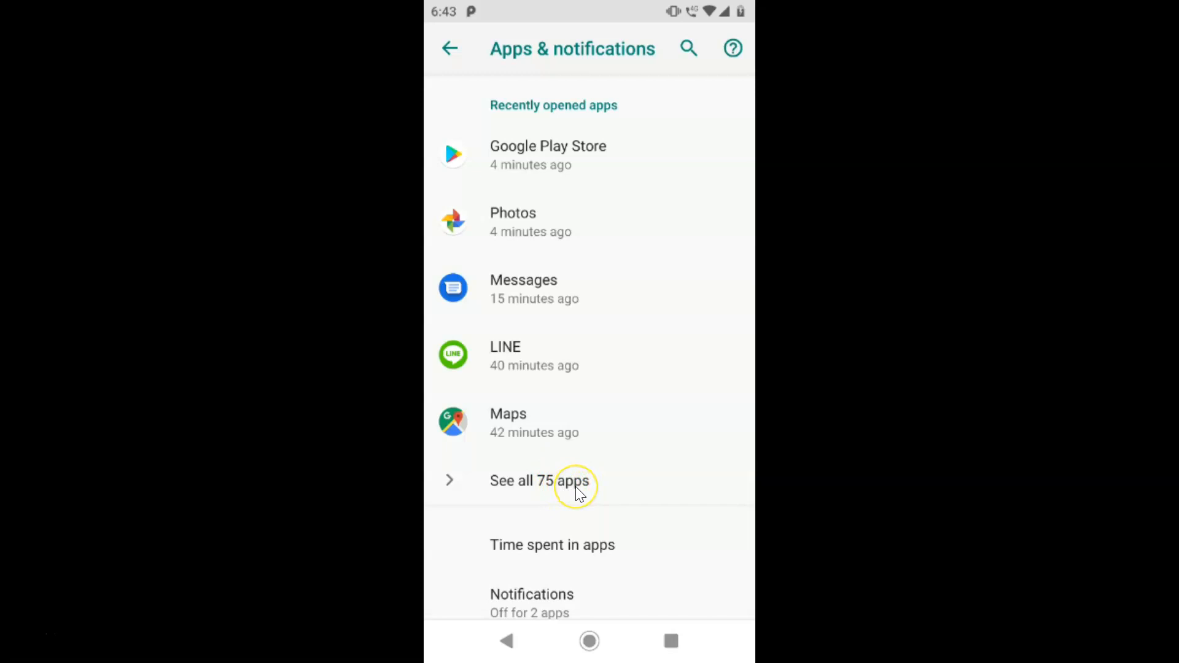
mouse_move(547, 489)
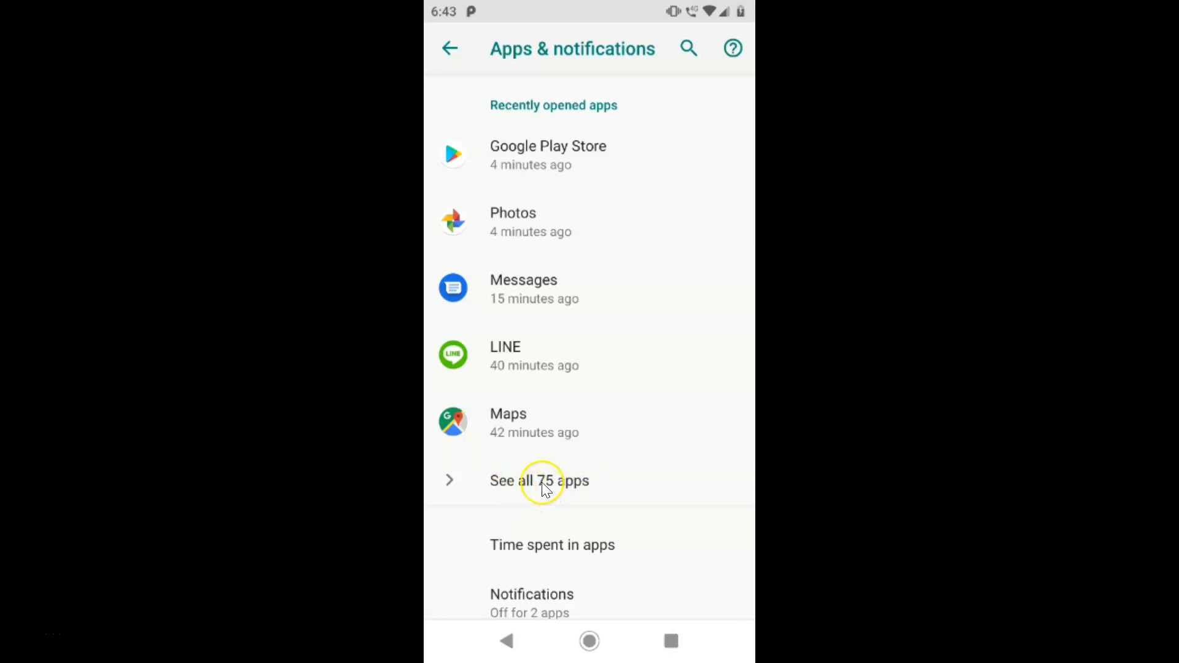
Show all 75 installed apps and open the list's overflow menu
click(539, 481)
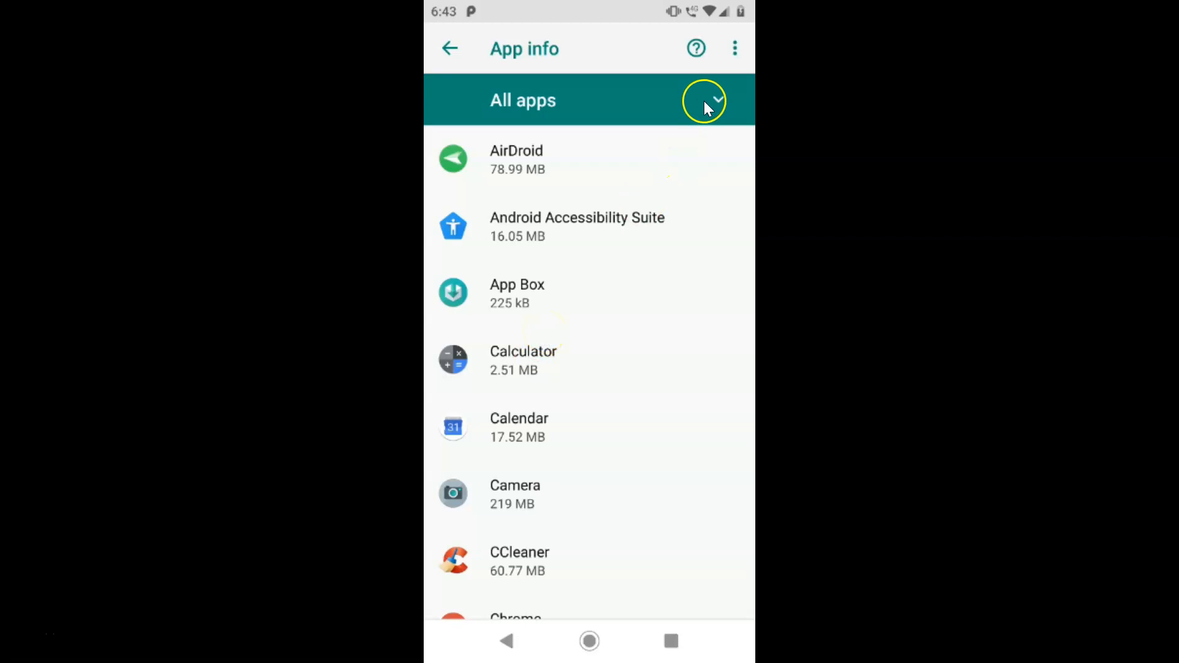
mouse_move(736, 54)
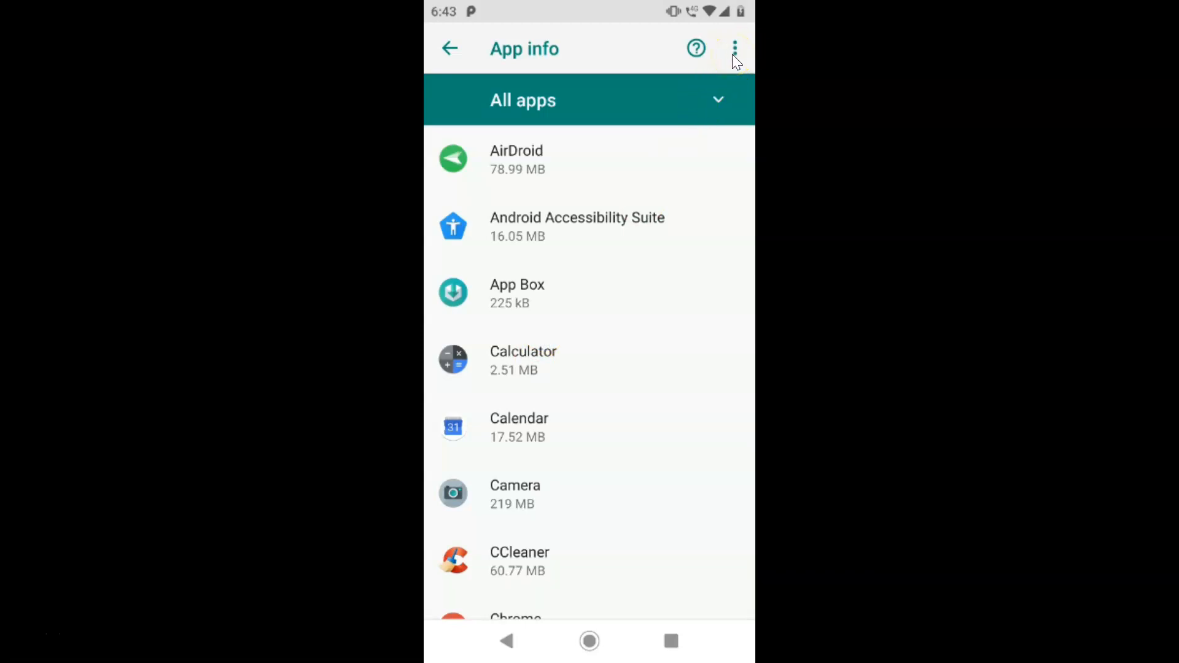
click(734, 48)
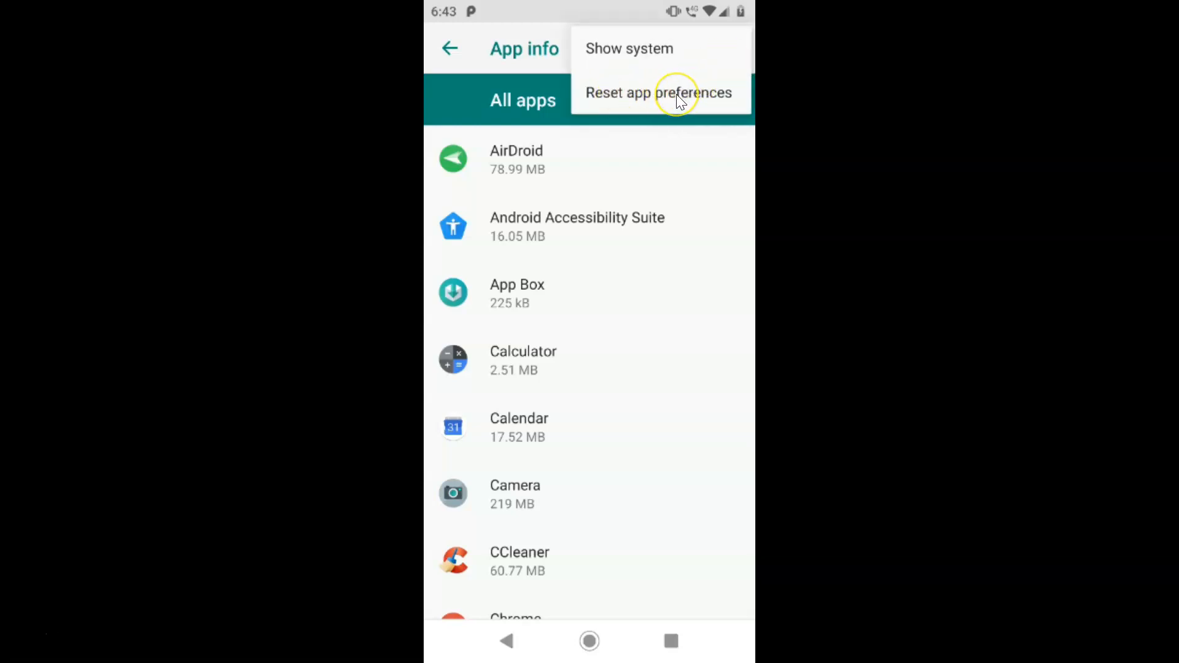
Choose Reset app preferences and confirm with RESET APPS
click(659, 93)
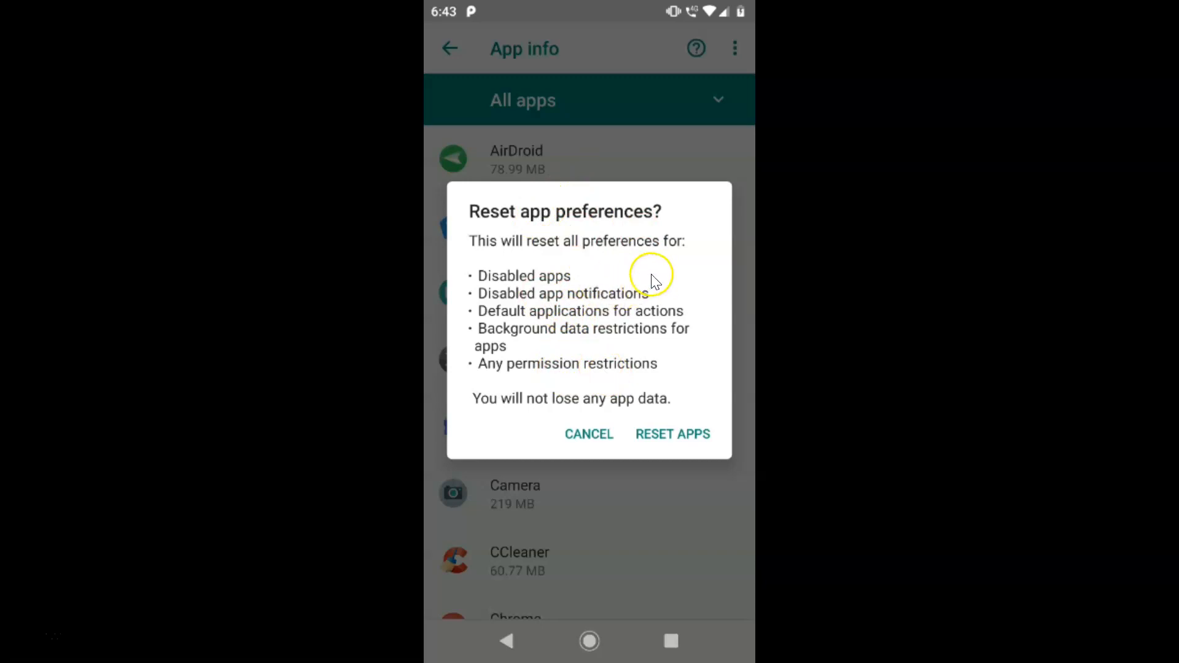
mouse_move(538, 252)
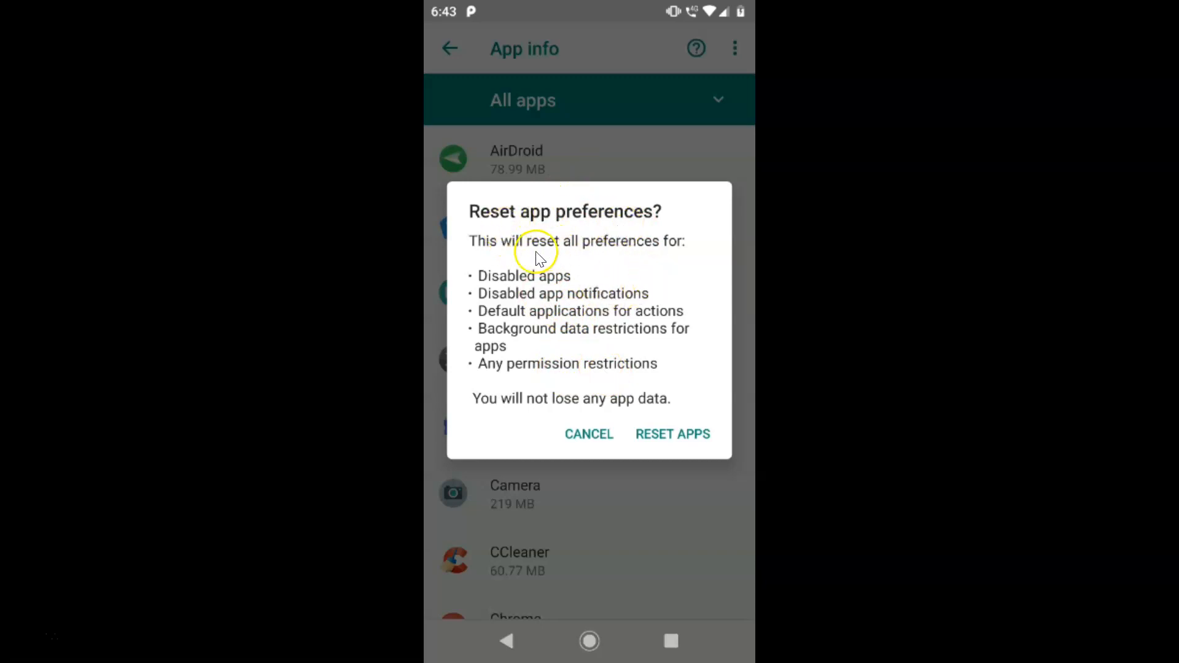
mouse_move(667, 250)
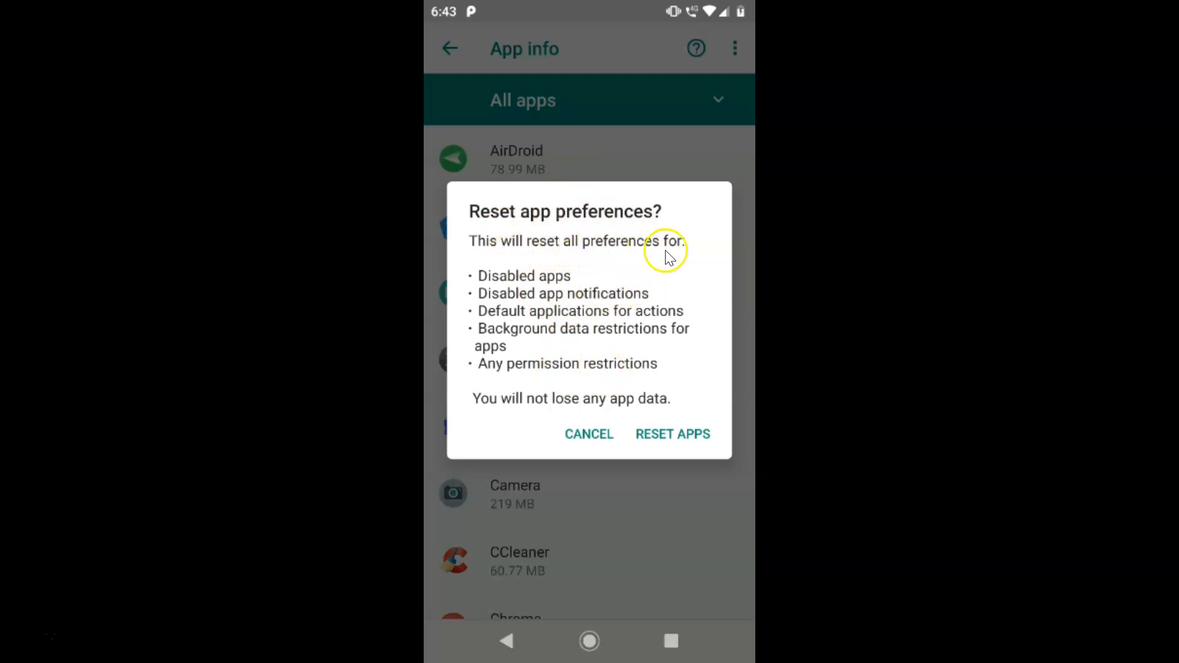
mouse_move(546, 308)
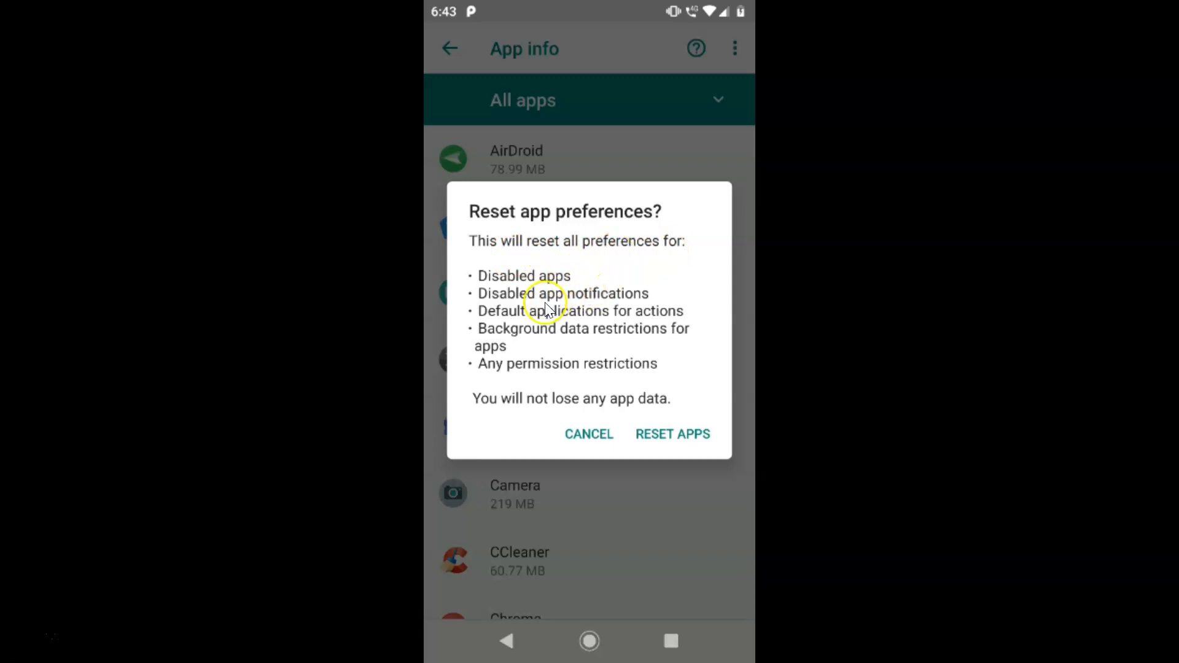
mouse_move(669, 289)
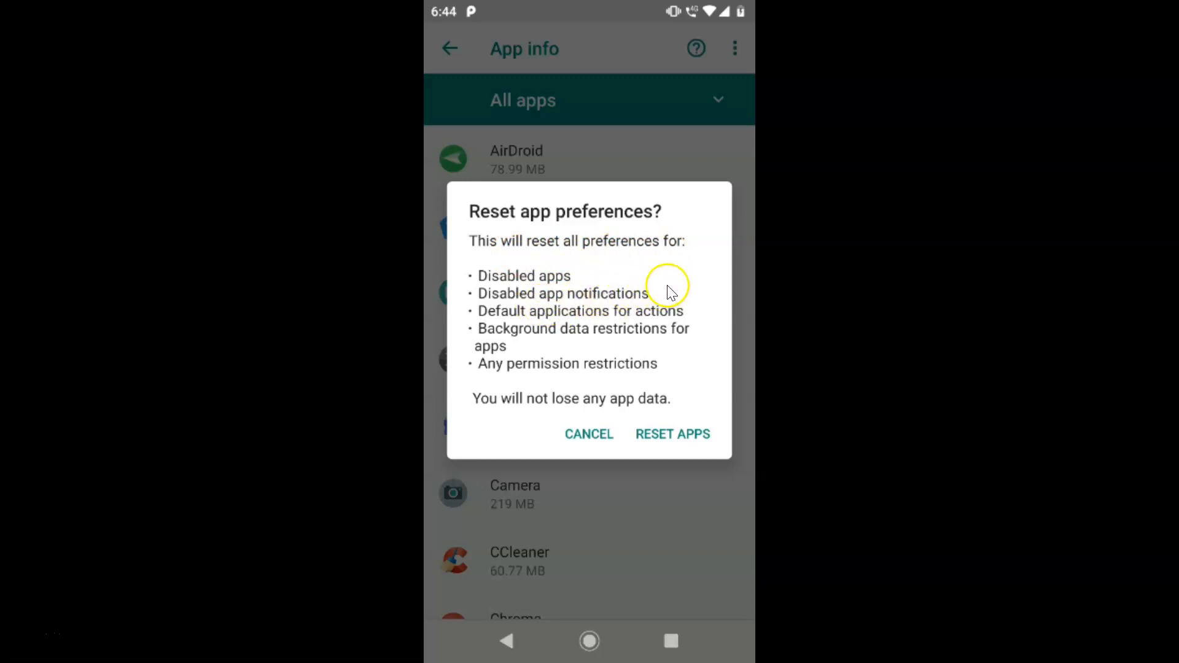
mouse_move(653, 319)
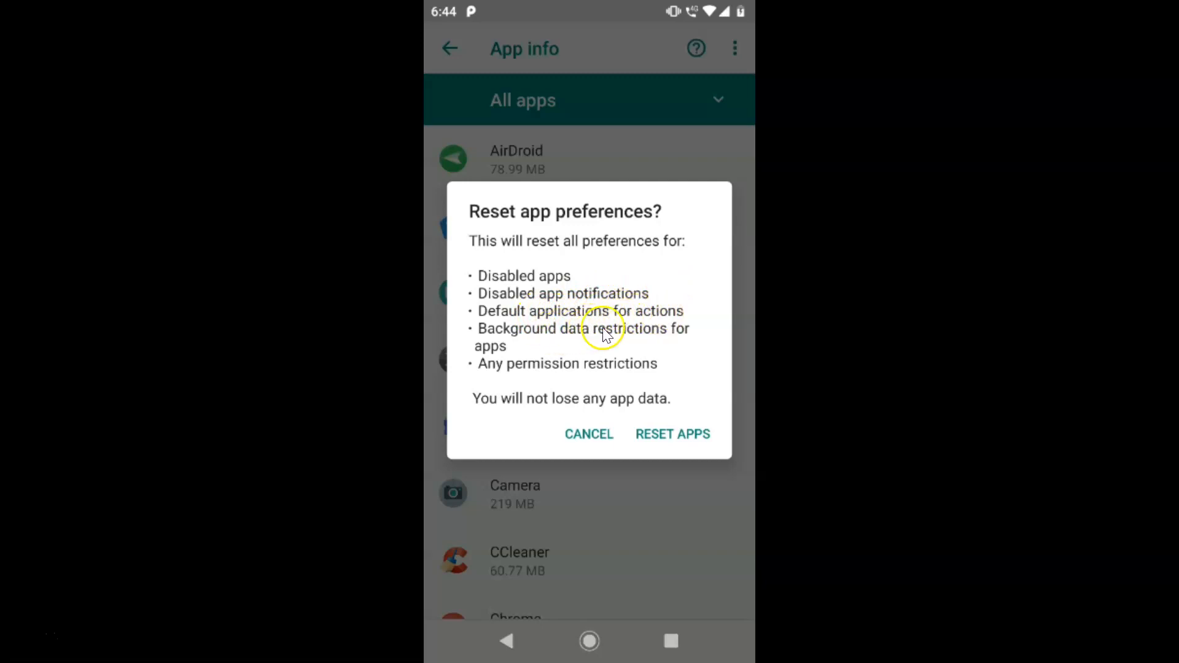
mouse_move(560, 371)
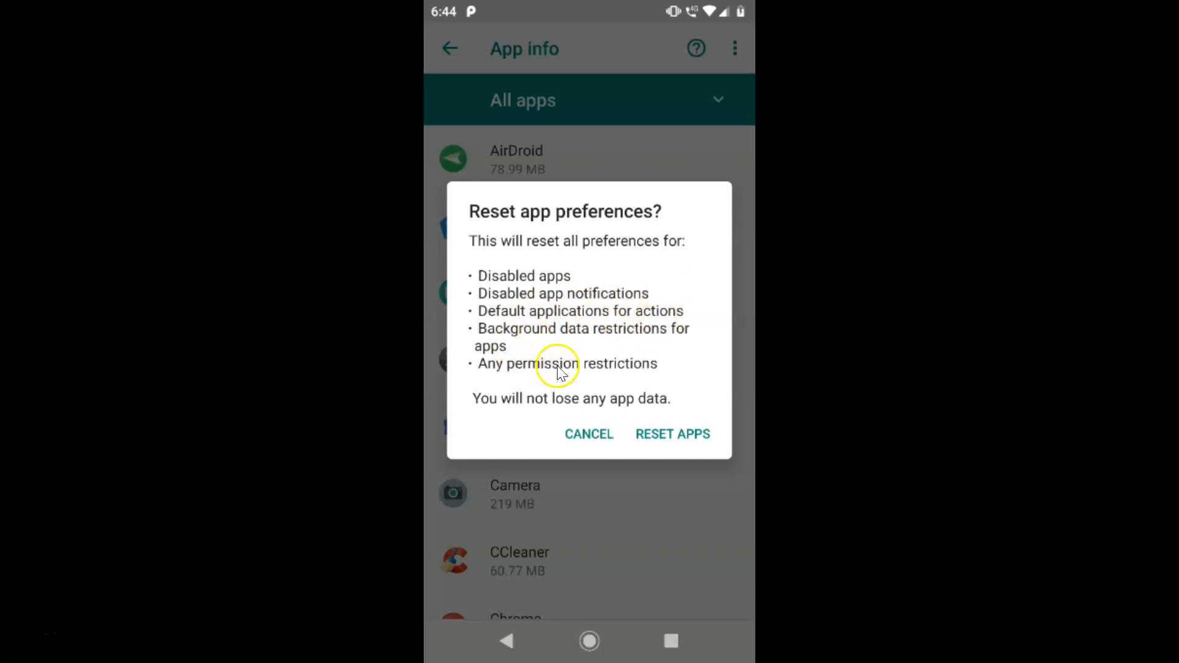
mouse_move(545, 402)
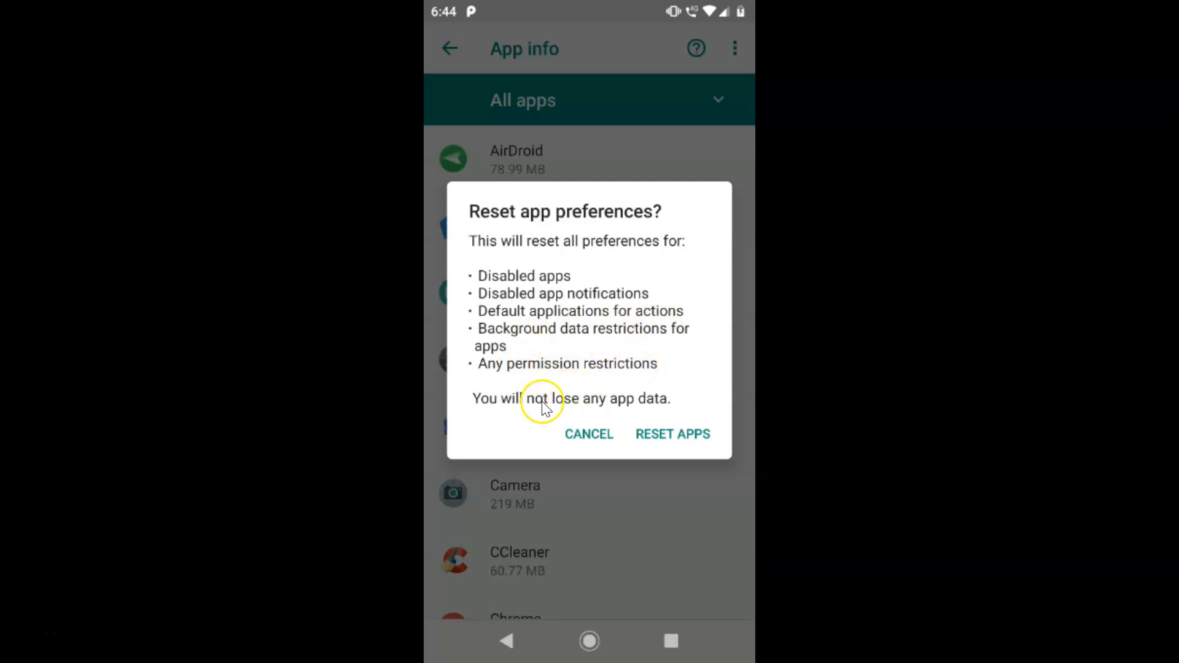
mouse_move(609, 366)
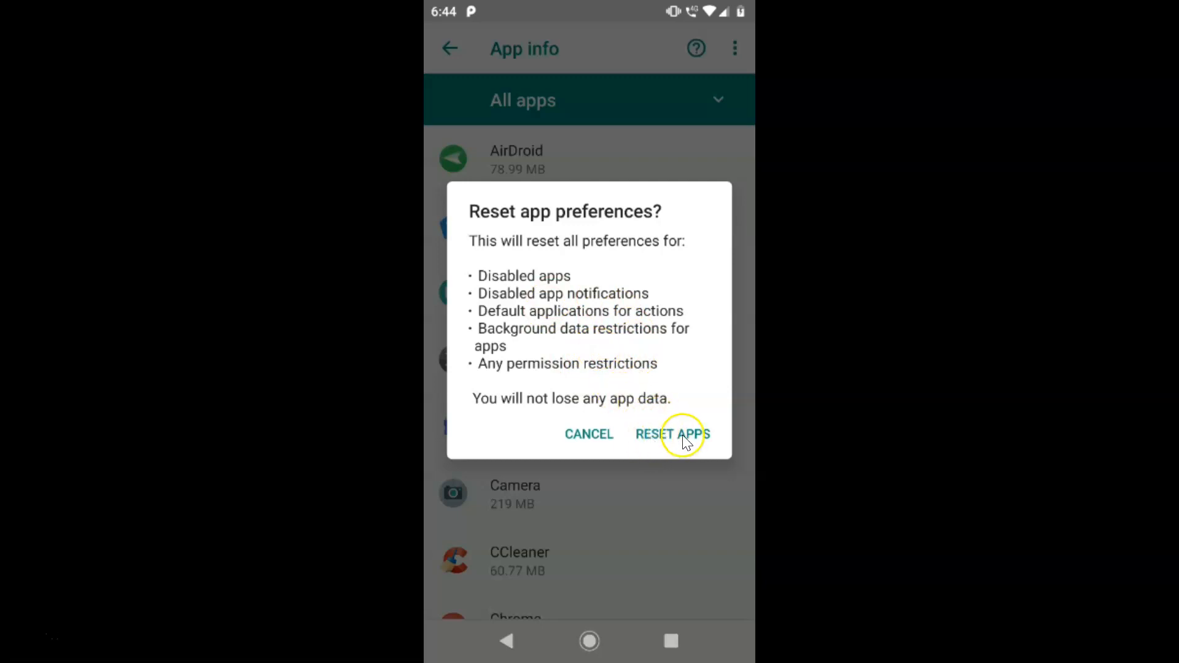
mouse_move(602, 335)
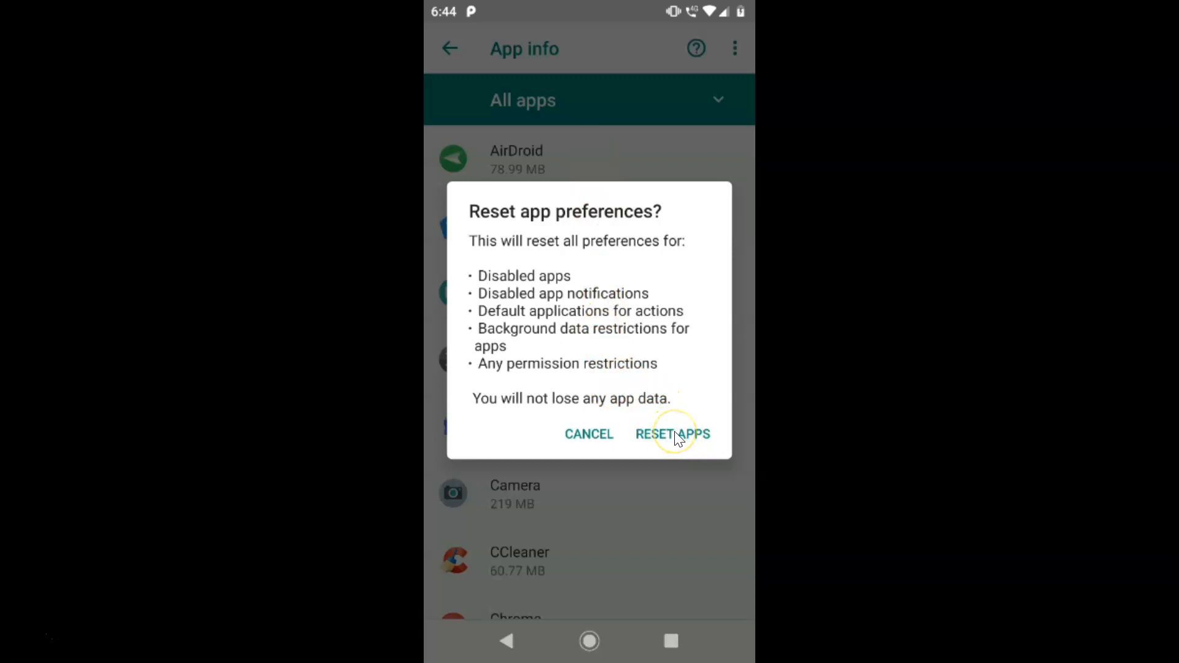
click(671, 434)
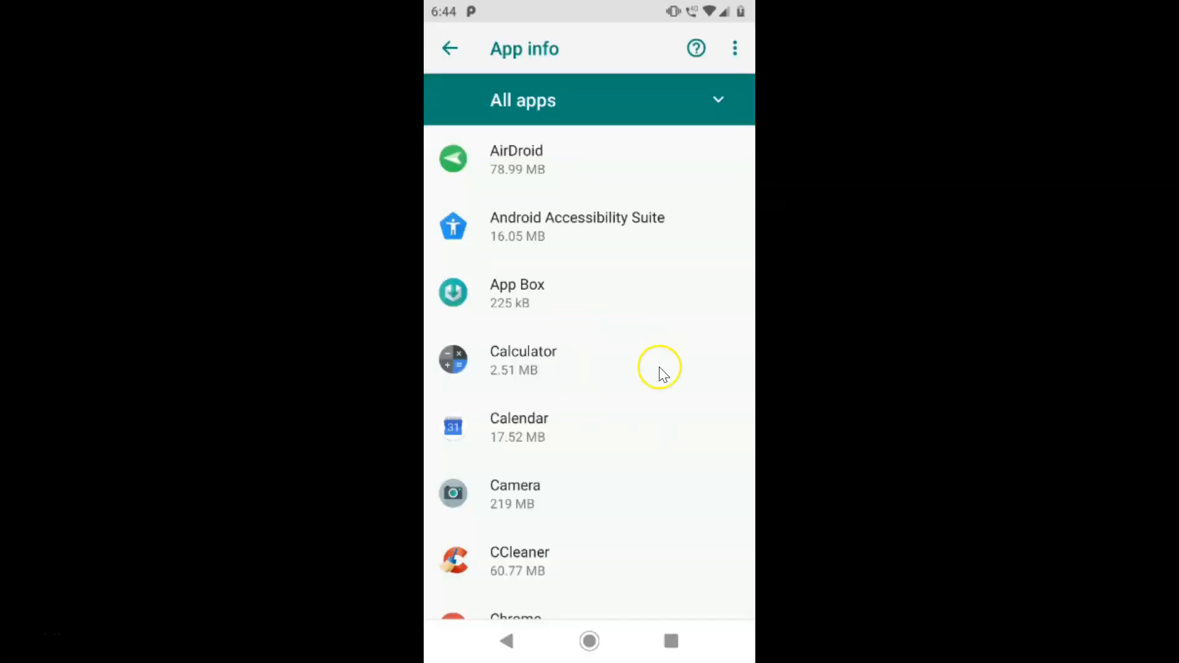
mouse_move(635, 413)
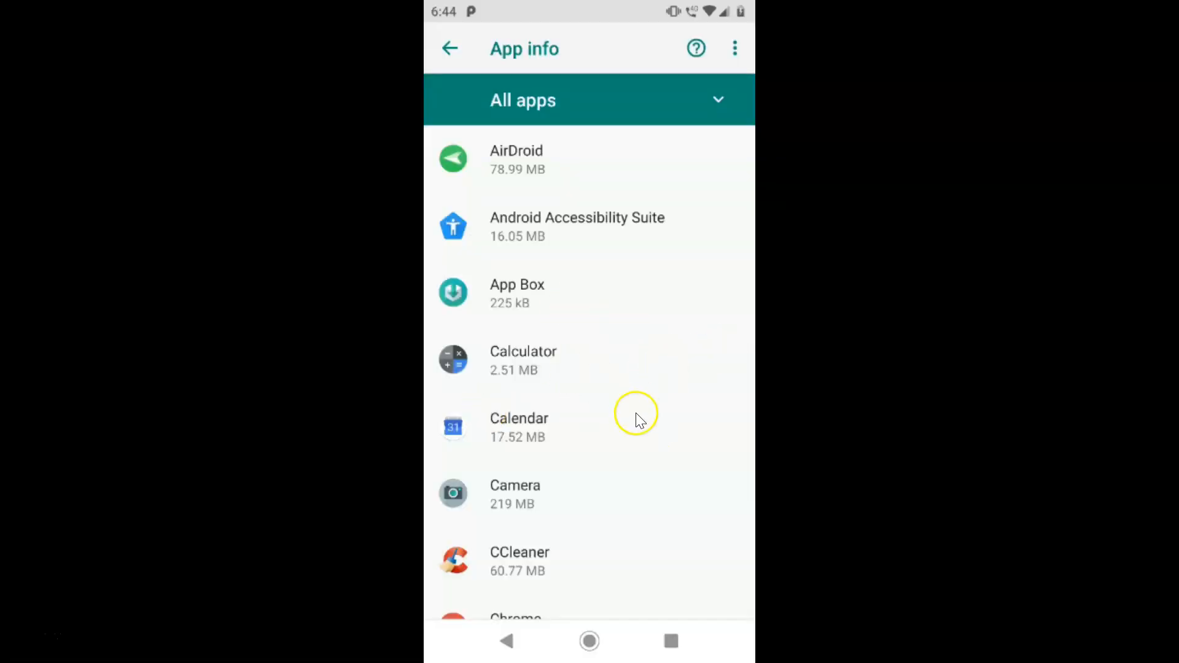